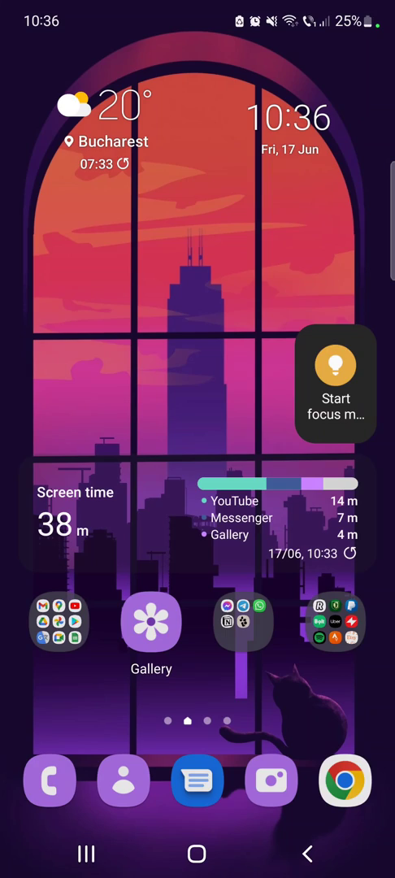
Open Chrome to the Google results for 'tiktok downloader'.
left_click(345, 781)
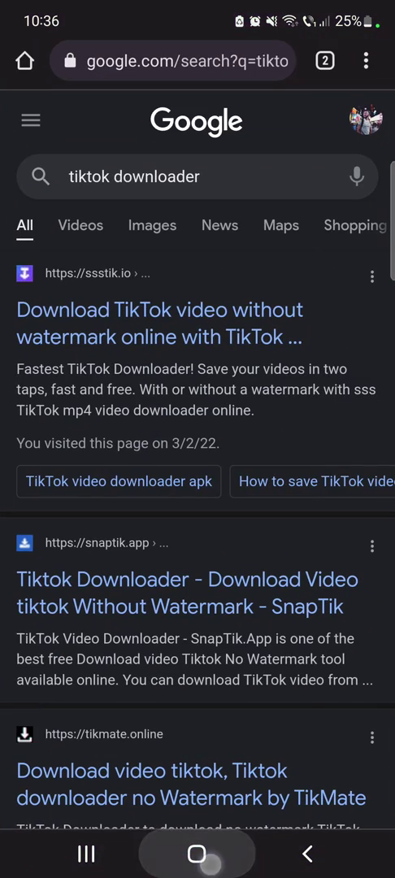
left_click(198, 854)
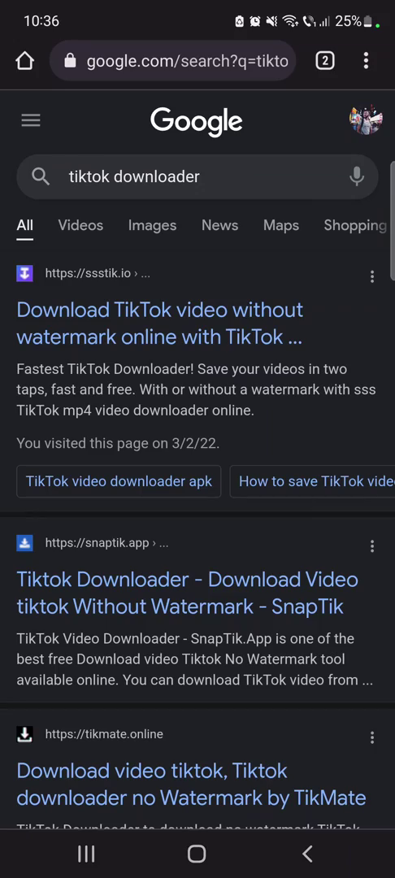
scroll("down", 3)
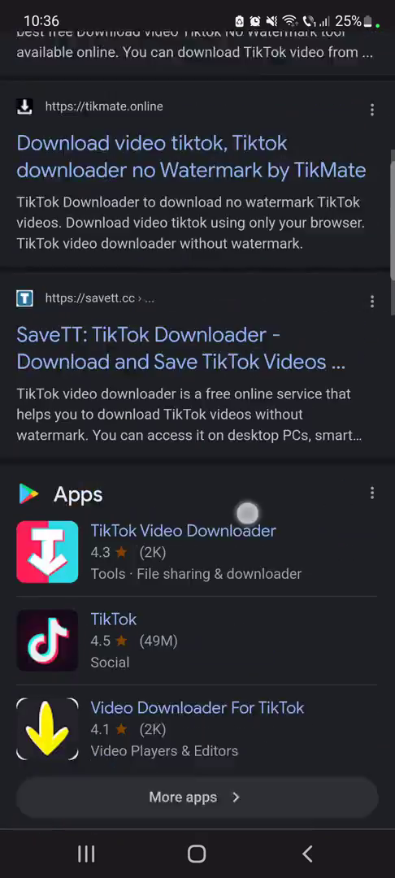
scroll("down", 3)
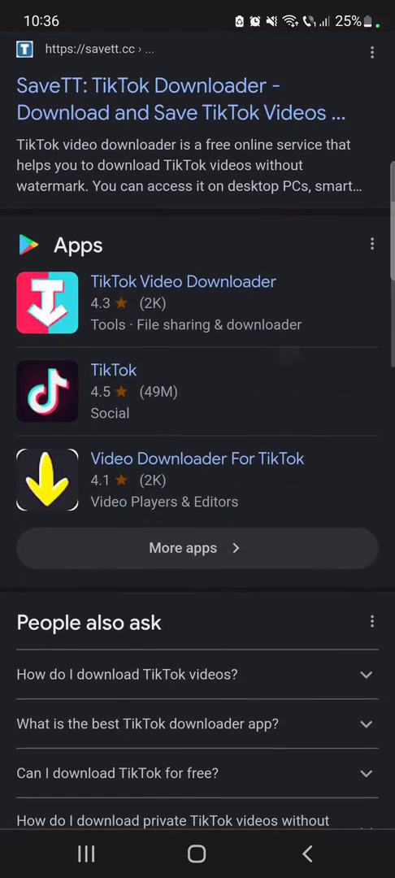
scroll("down", 3)
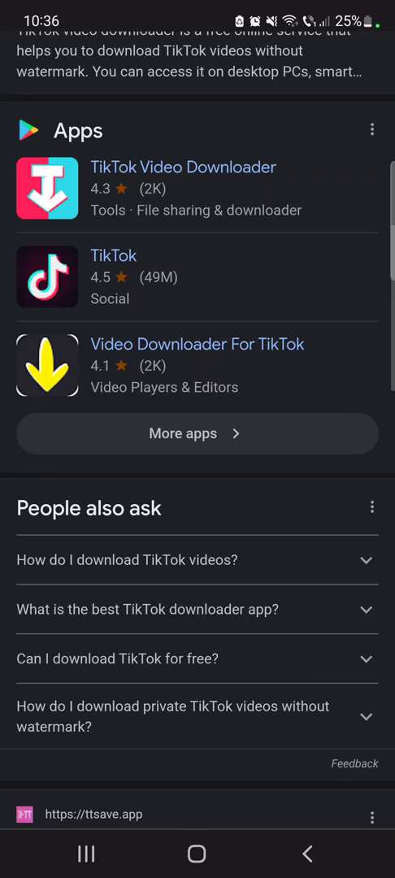
scroll("down", 3)
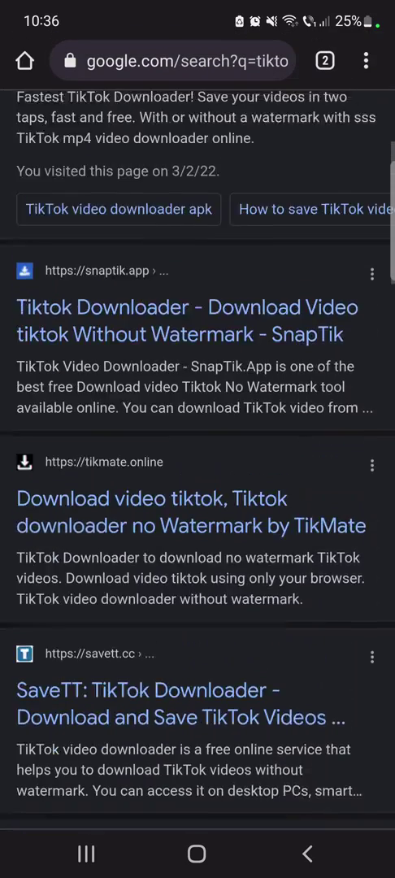
scroll("down", 3)
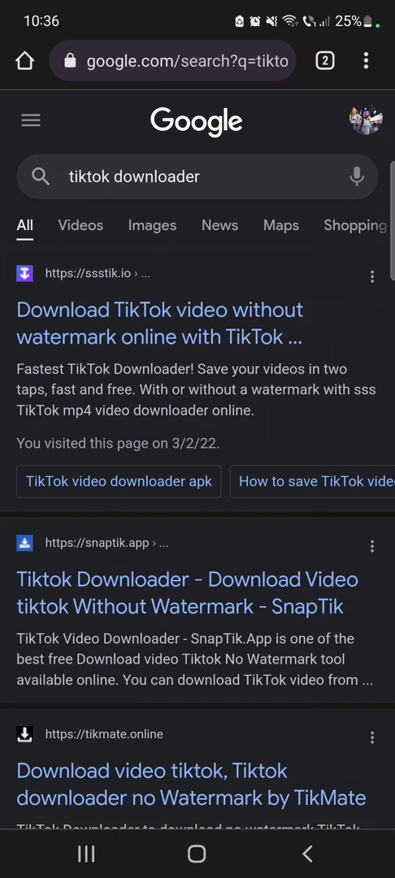
scroll("down", 3)
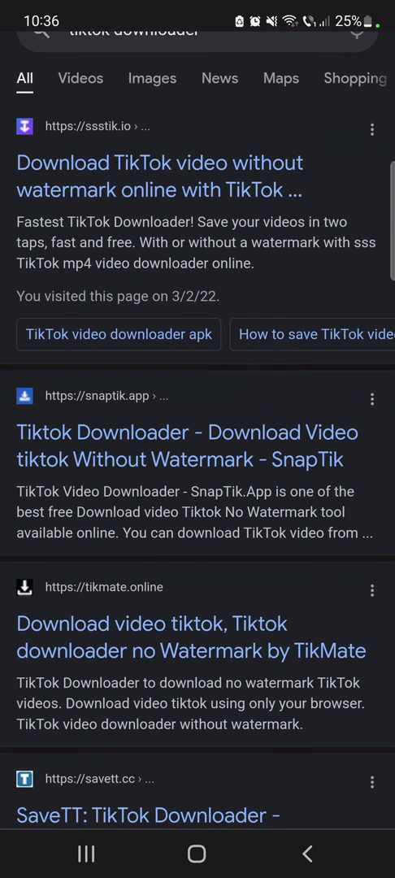
scroll("down", 3)
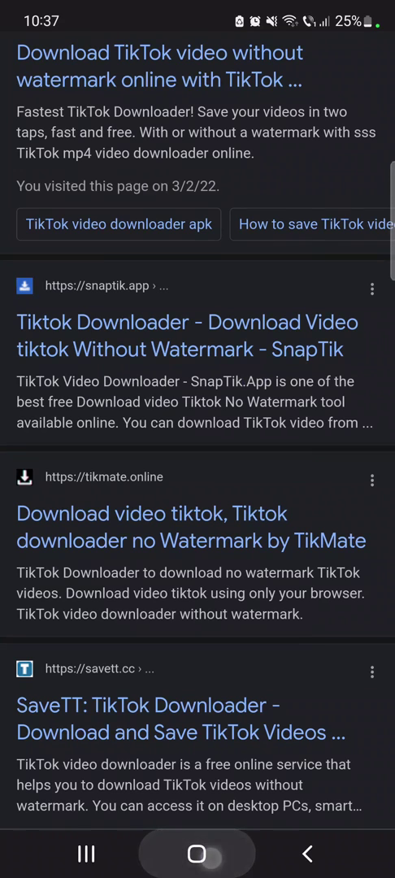
Launch YouTube from the Google folder and bring up the + Create menu.
left_click(196, 853)
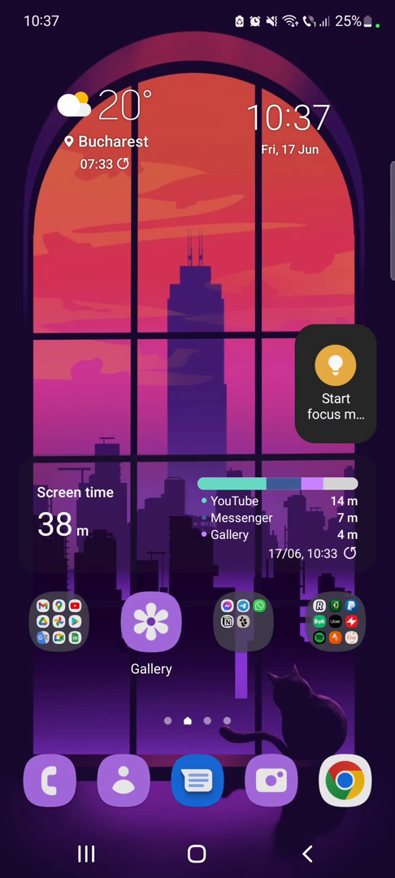
left_click(62, 624)
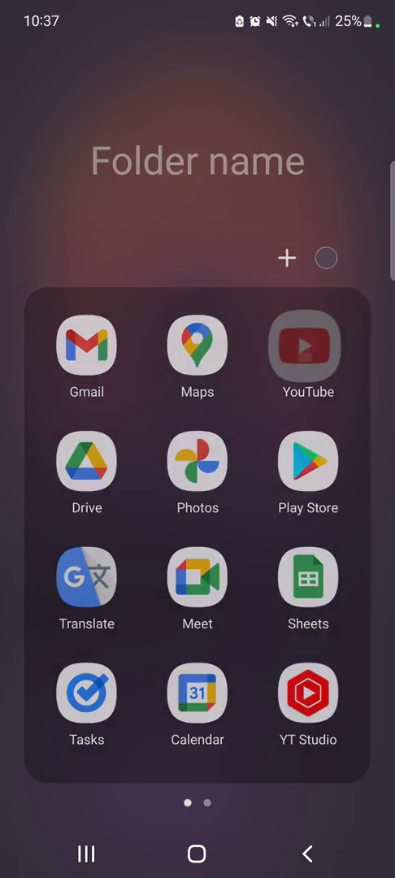
left_click(309, 347)
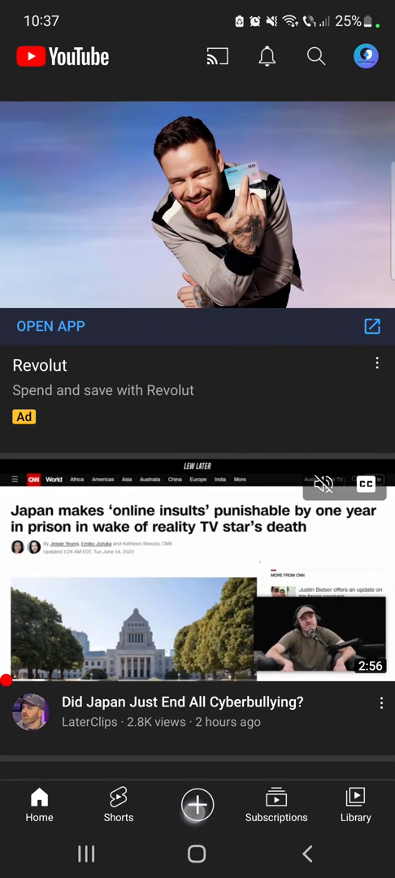
left_click(199, 808)
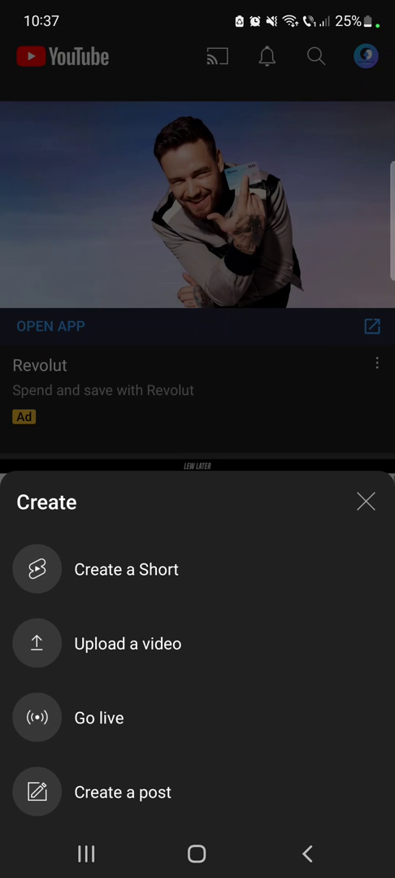
Create a Short and browse down the Add clip gallery of device videos.
left_click(366, 501)
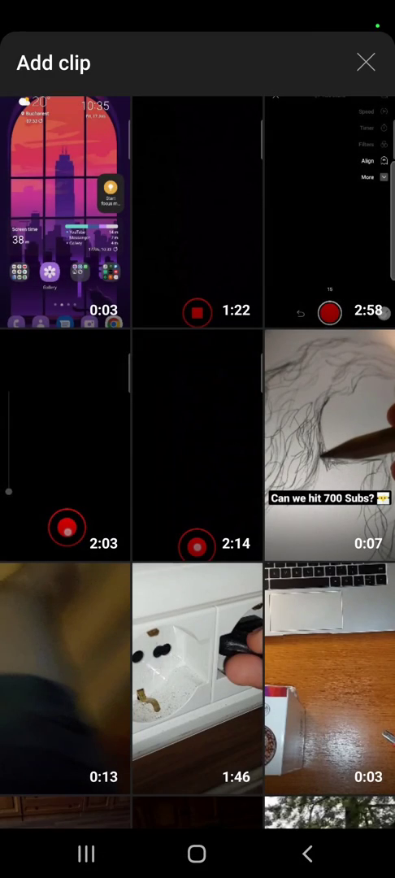
scroll("down", 3)
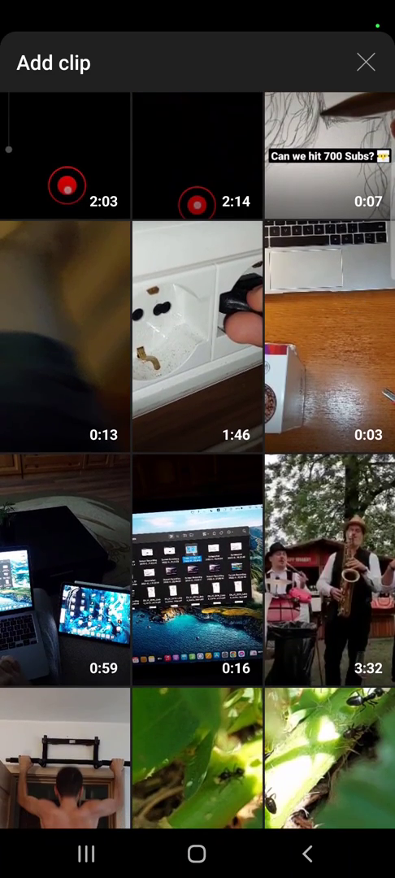
Select the ant clip and slide the trim selection to a 22.8s portion.
left_click(331, 772)
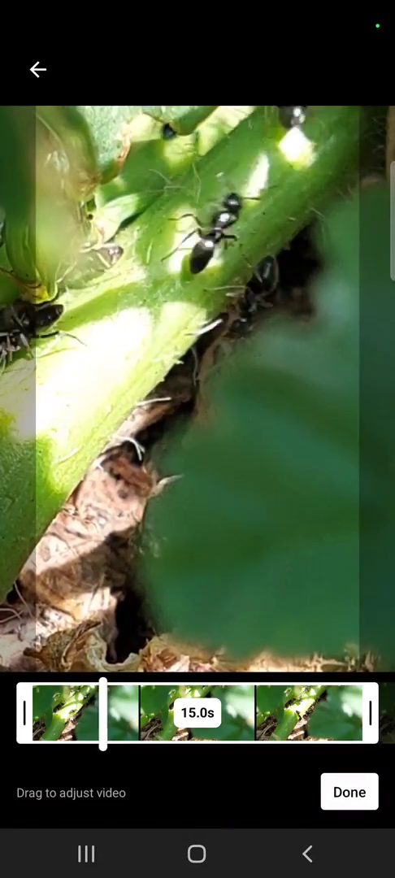
left_click_drag(104, 714, 147, 714)
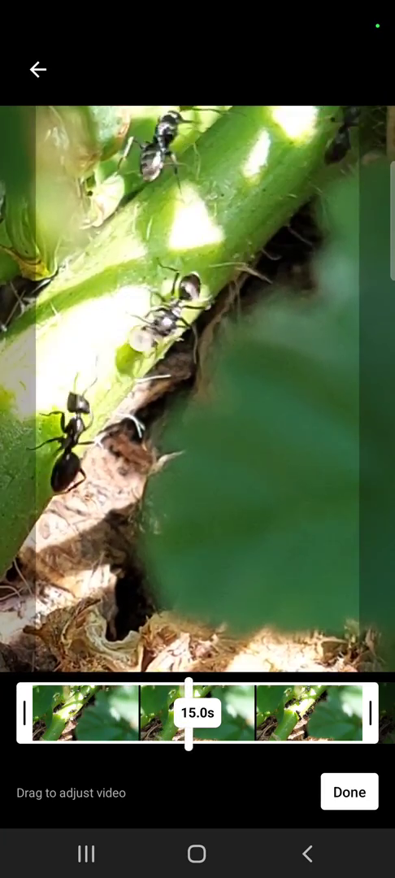
left_click_drag(188, 722, 231, 722)
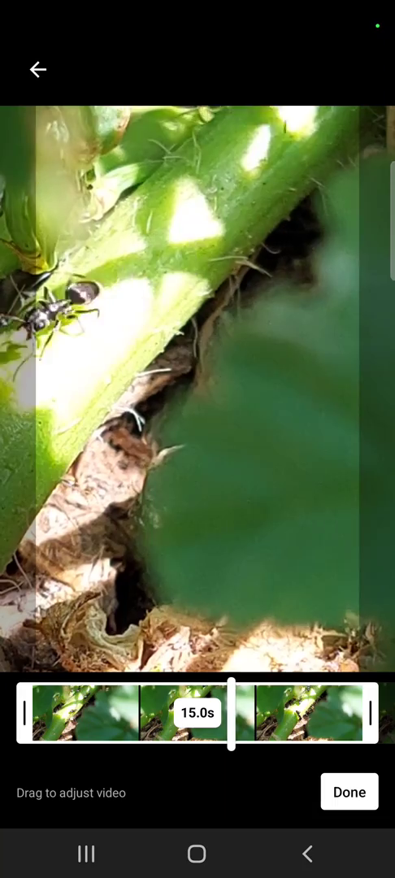
left_click_drag(231, 714, 277, 726)
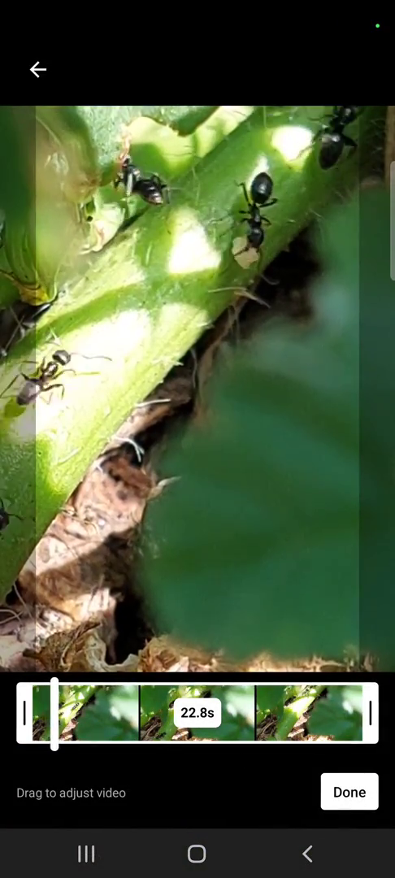
Preview the 22.8s ant clip and confirm it with Done to start processing.
left_click_drag(52, 723, 85, 723)
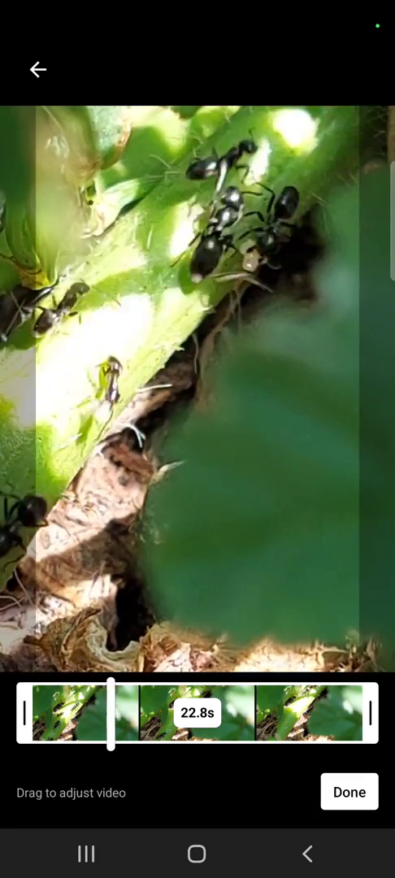
left_click(350, 792)
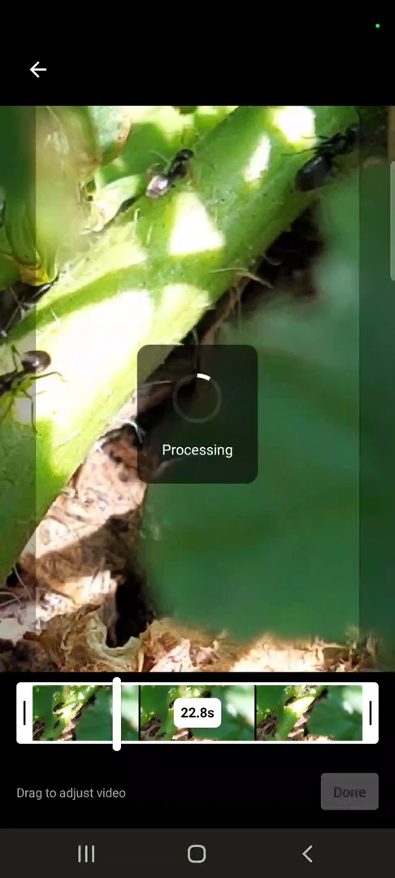